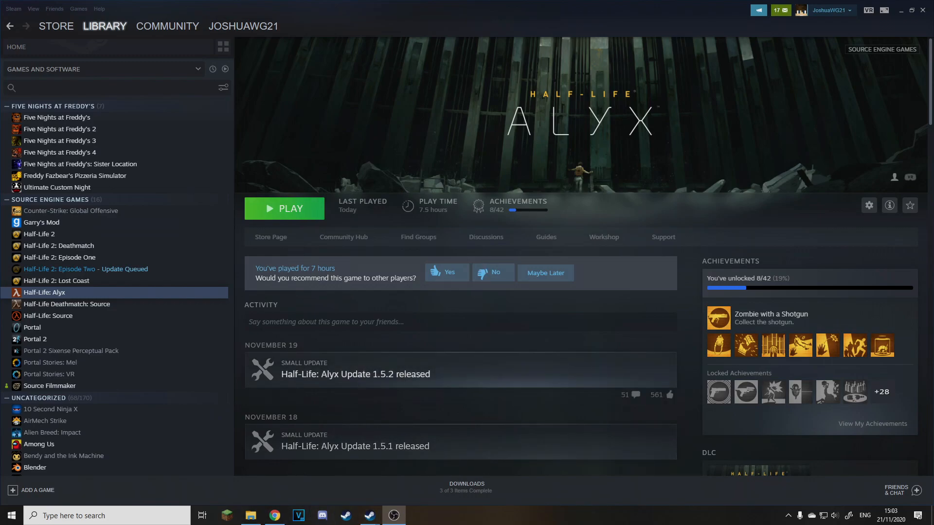
- Review Half-Life: Alyx's properties and installed DLC from the Steam library, then close them
{"action": "right_click", "coordinate": [42, 293]}
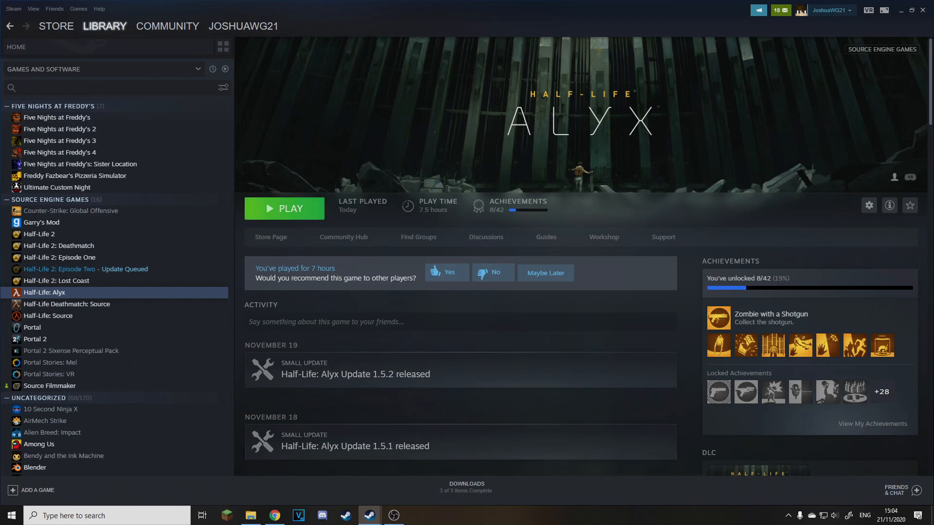
{"action": "right_click", "coordinate": [44, 293]}
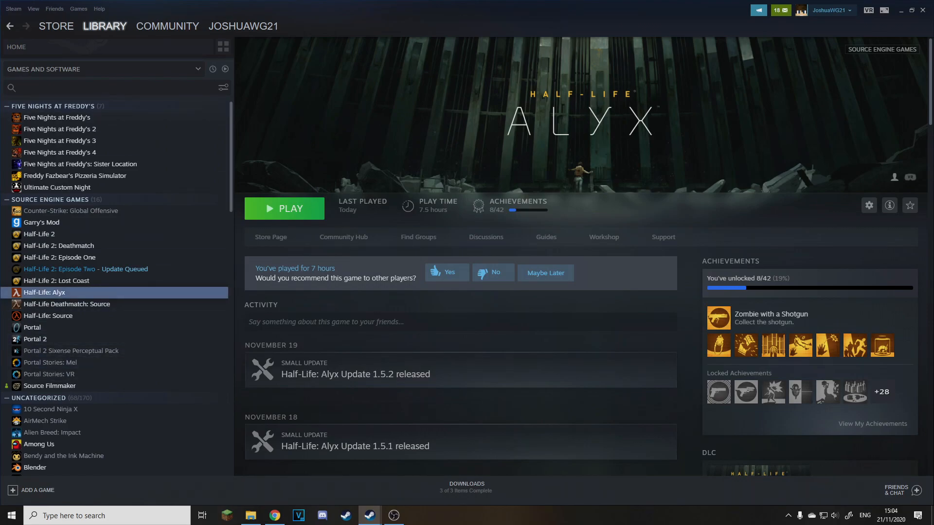
{"action": "right_click", "coordinate": [44, 293]}
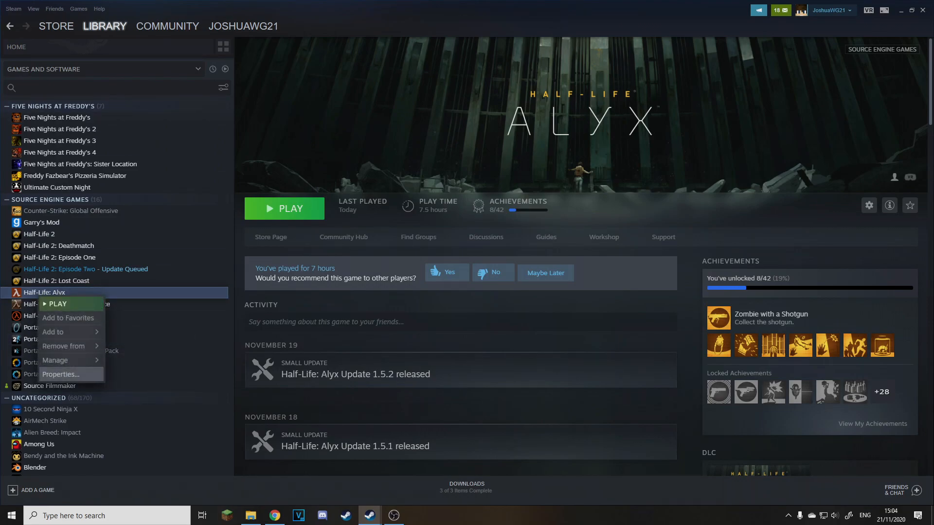
{"action": "left_click", "coordinate": [60, 374]}
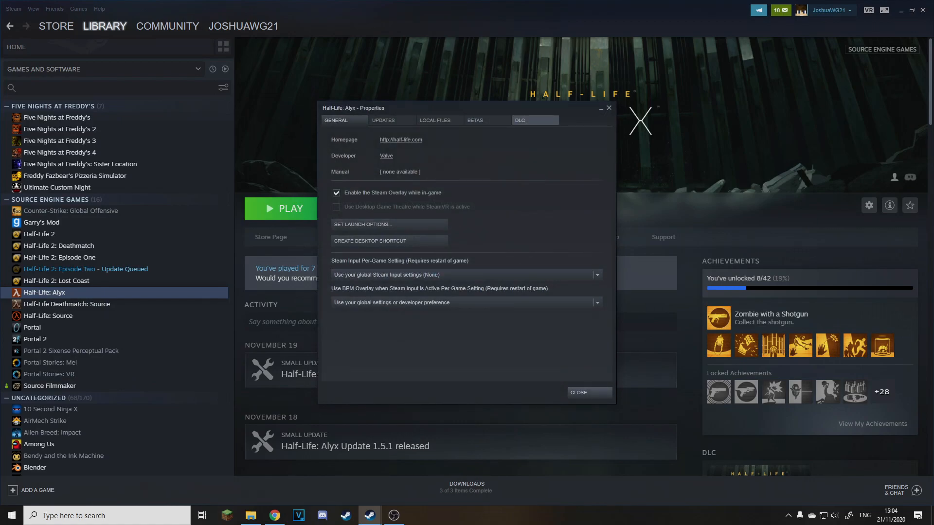
{"action": "left_click", "coordinate": [520, 120]}
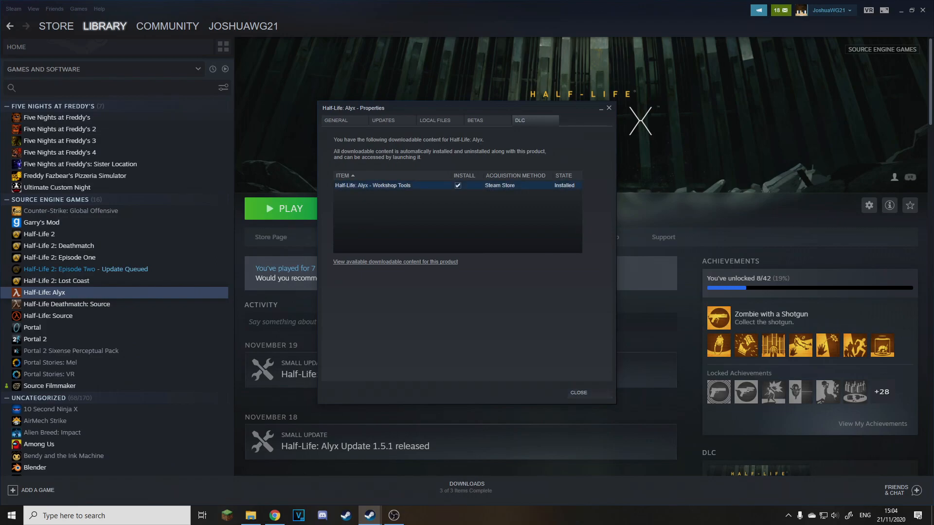
{"action": "left_click", "coordinate": [577, 392]}
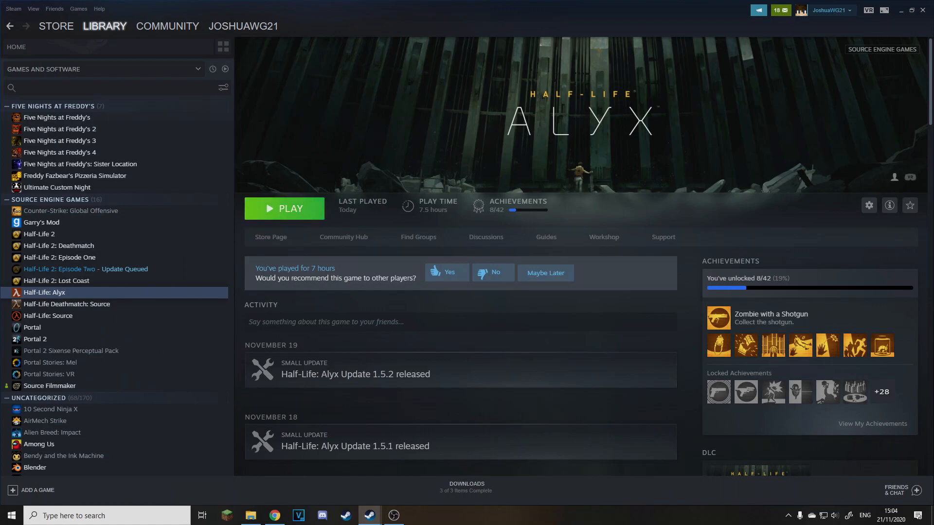
- Launch Half-Life: Alyx in Workshop Tools mode from its Steam launch dialog
{"action": "left_click", "coordinate": [284, 208]}
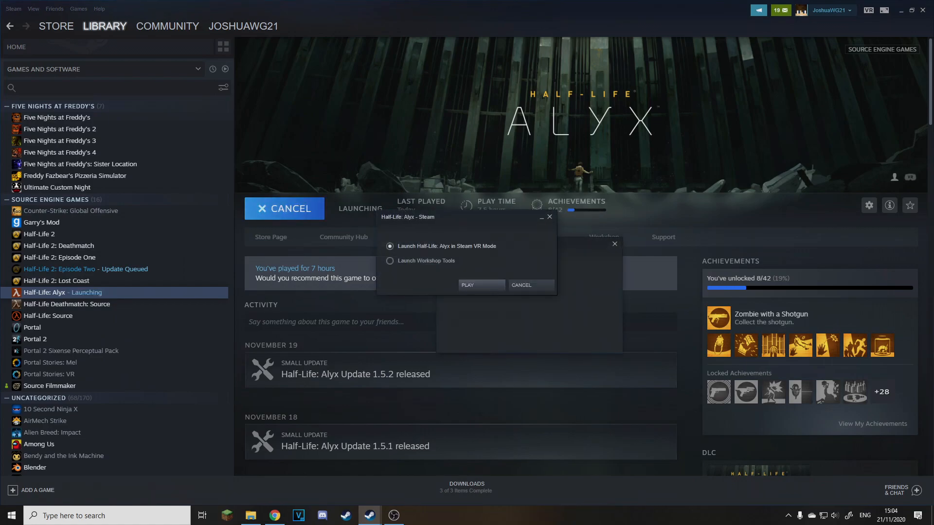
{"action": "left_click", "coordinate": [389, 261]}
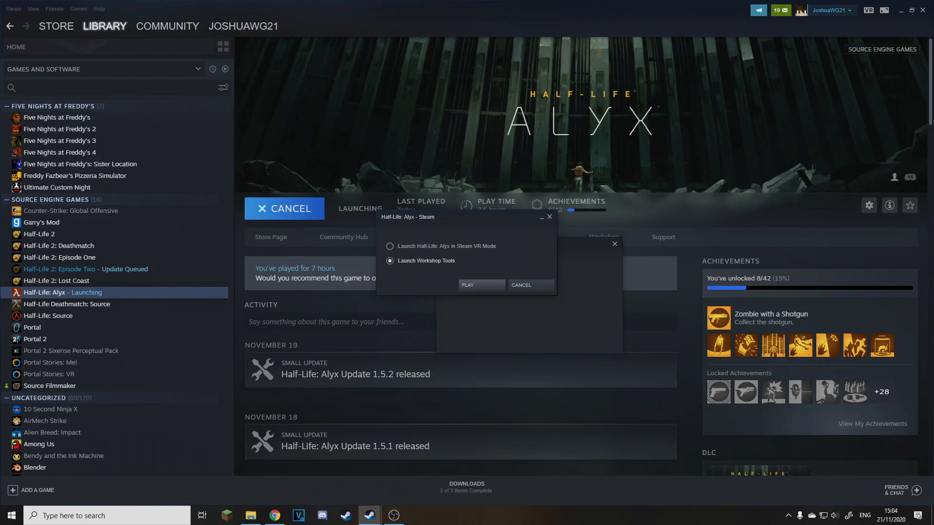
{"action": "left_click", "coordinate": [480, 285]}
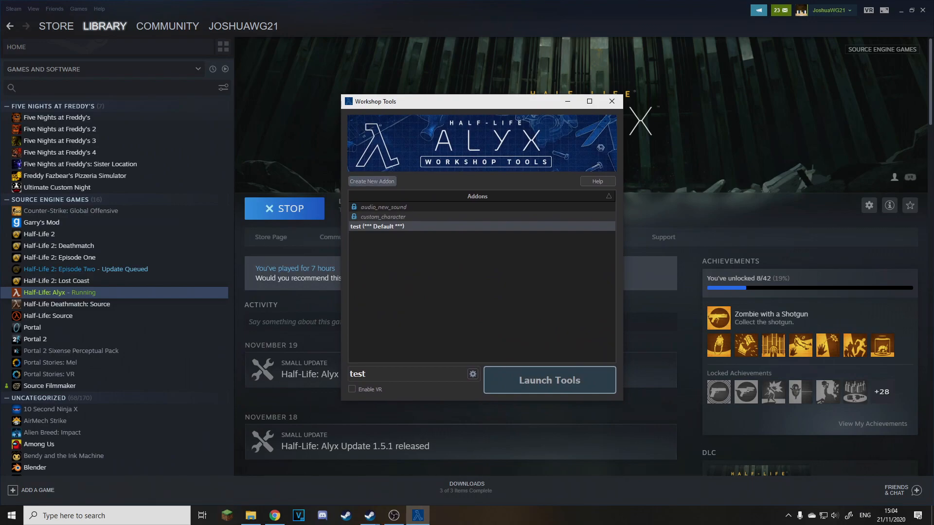
- Abandon creating a new addon and launch the tools for the default 'test' addon
{"action": "left_click", "coordinate": [372, 181]}
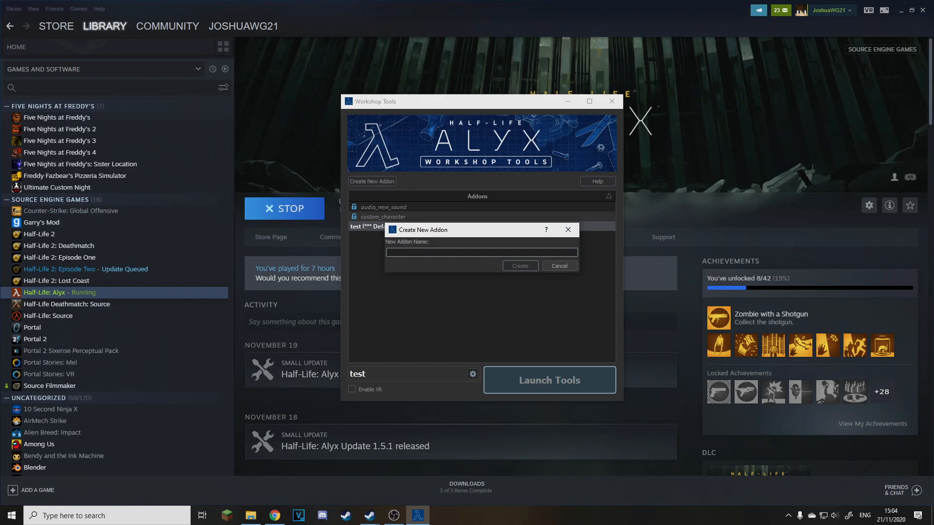
{"action": "left_click", "coordinate": [558, 266]}
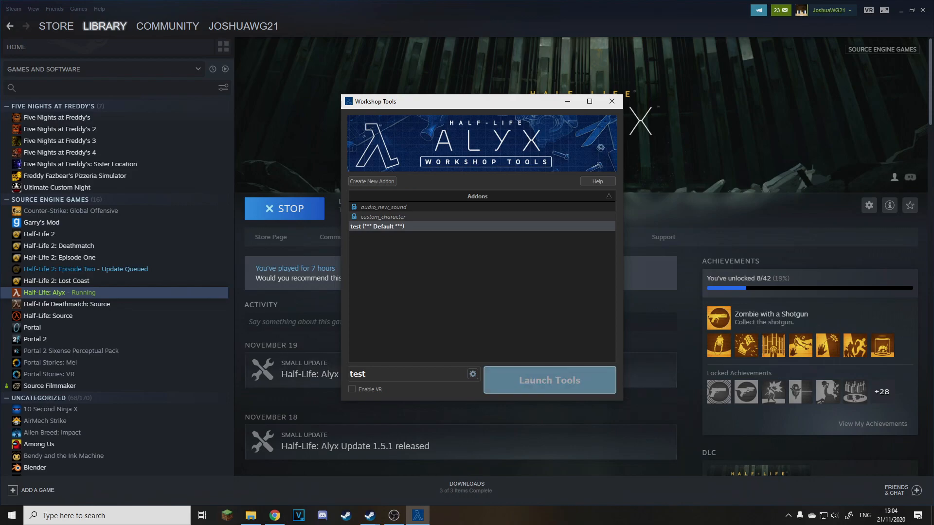
{"action": "left_click", "coordinate": [611, 101]}
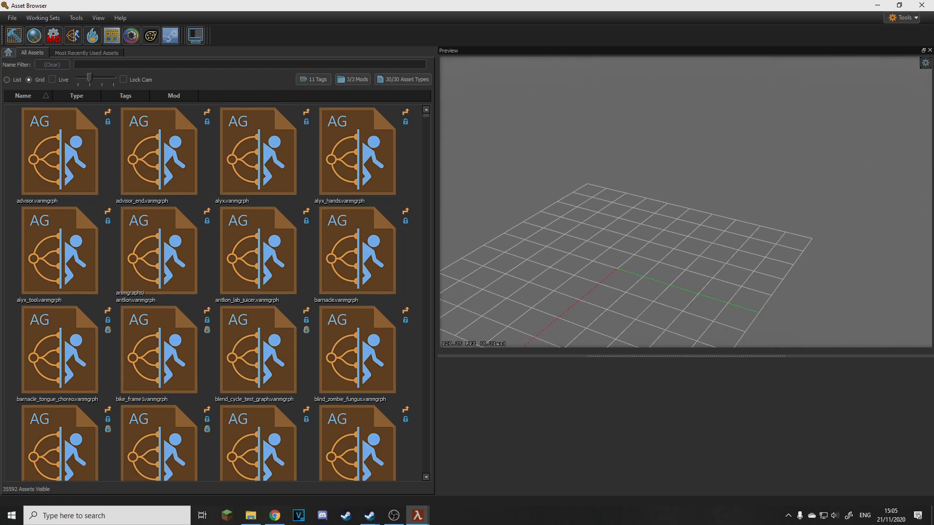
- Preview vr_controller.vmdl in the Asset Browser and orbit it to see another side
{"action": "scroll", "scroll_direction": "down", "scroll_amount": 3}
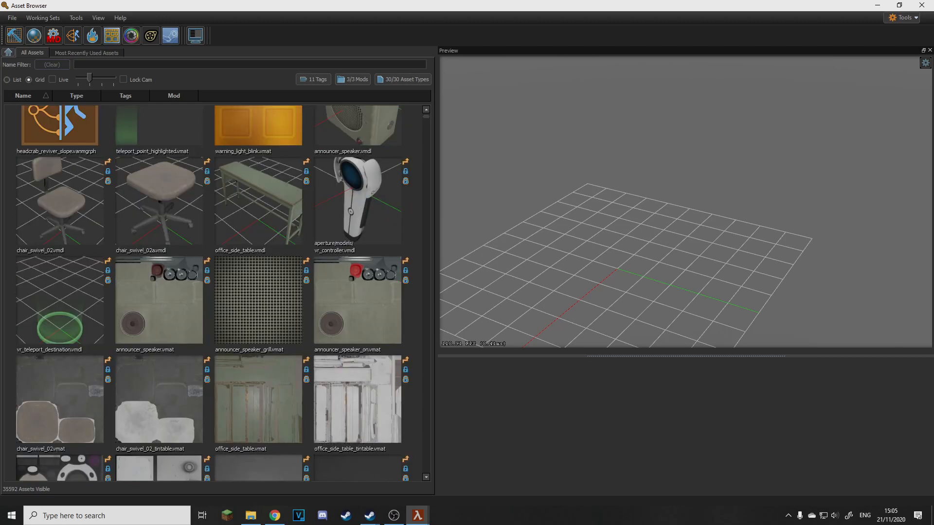
{"action": "left_click", "coordinate": [357, 200]}
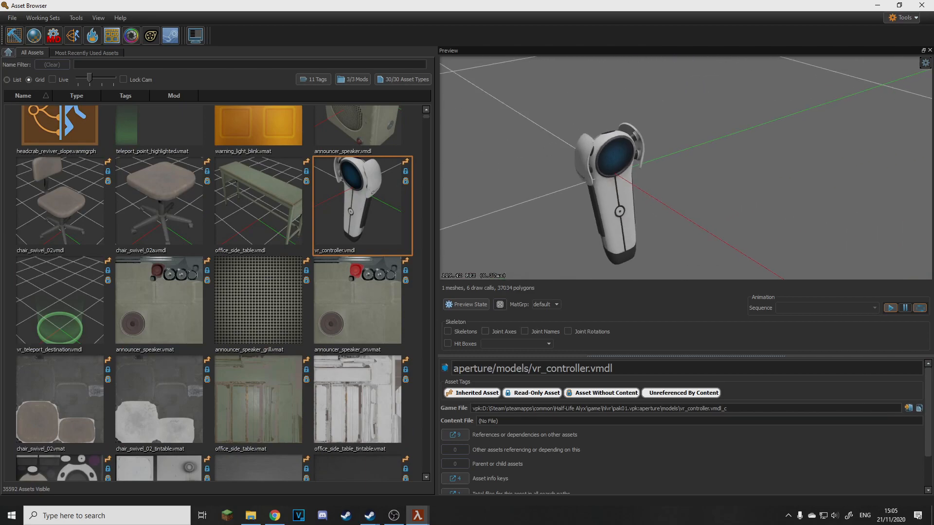
{"action": "left_click_drag", "start_coordinate": [602, 174], "coordinate": [524, 149]}
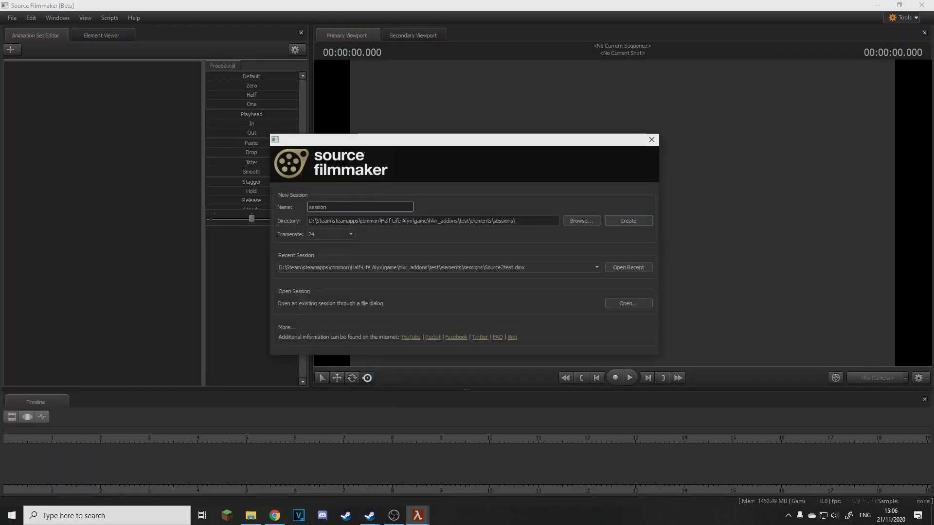
- Create the session named 'session' with framerate 59.94 from the startup dialog
{"action": "left_click", "coordinate": [360, 206]}
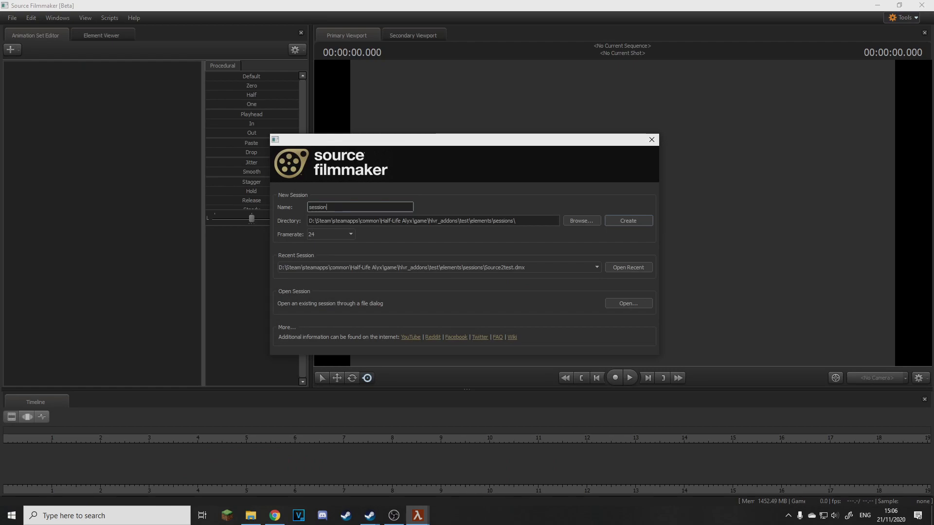
{"action": "triple_click", "coordinate": [359, 206]}
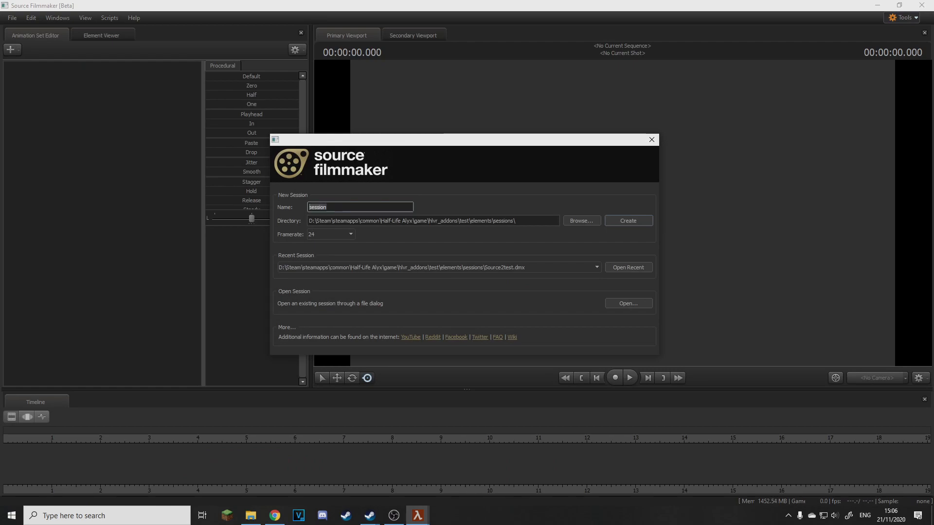
{"action": "left_click", "coordinate": [350, 234]}
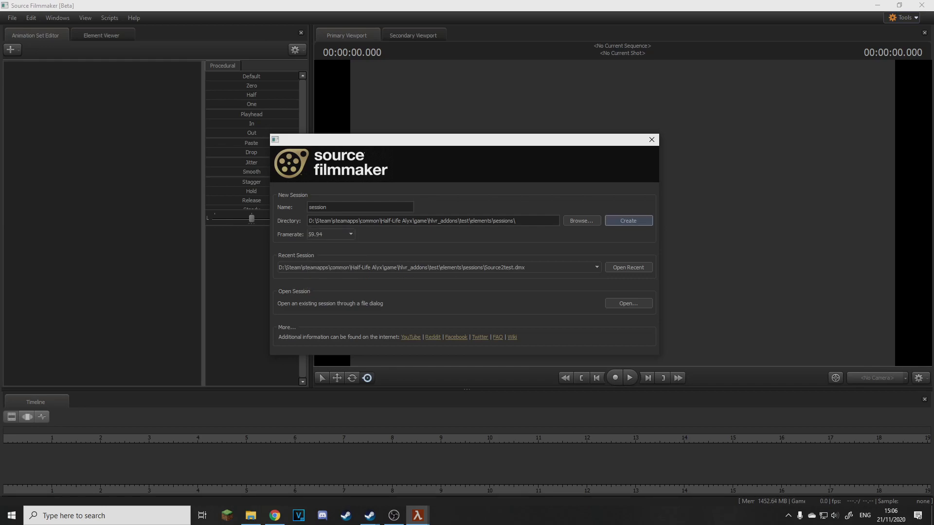
{"action": "left_click", "coordinate": [627, 221]}
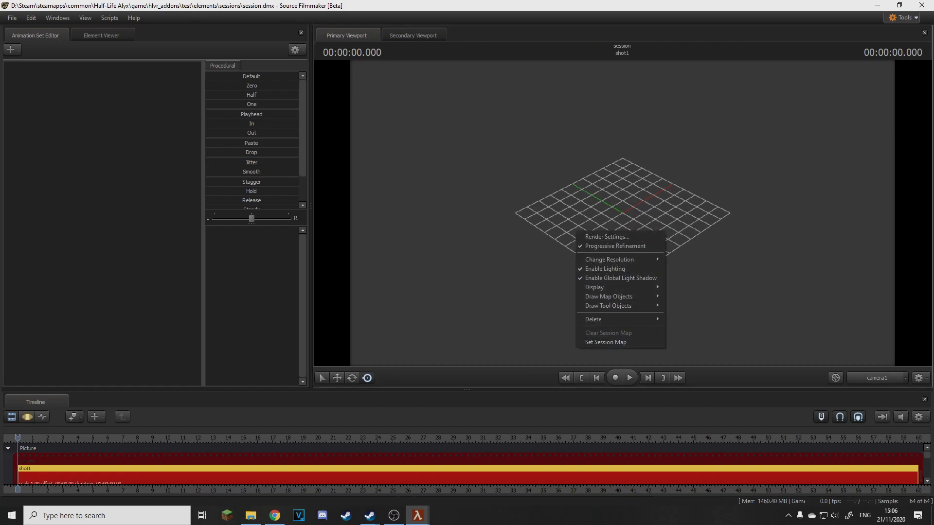
{"action": "left_click", "coordinate": [604, 268]}
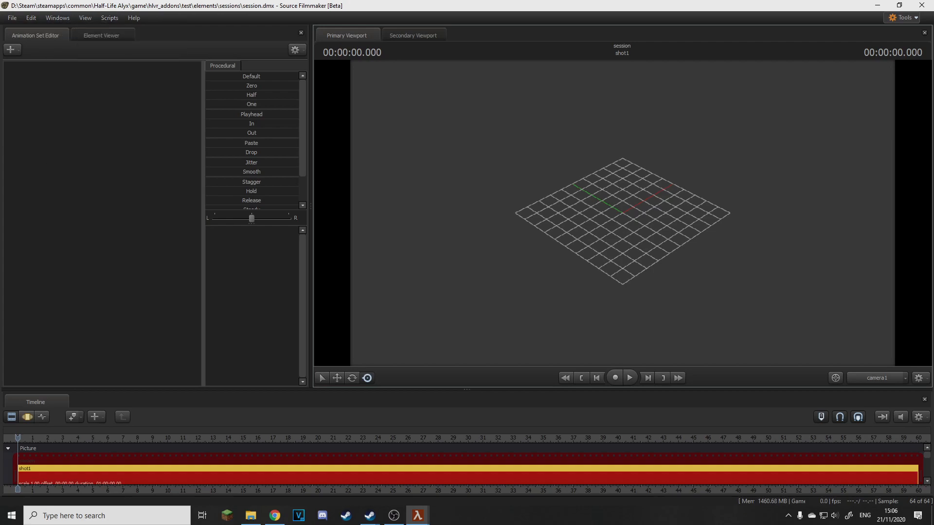
{"action": "left_click", "coordinate": [11, 50]}
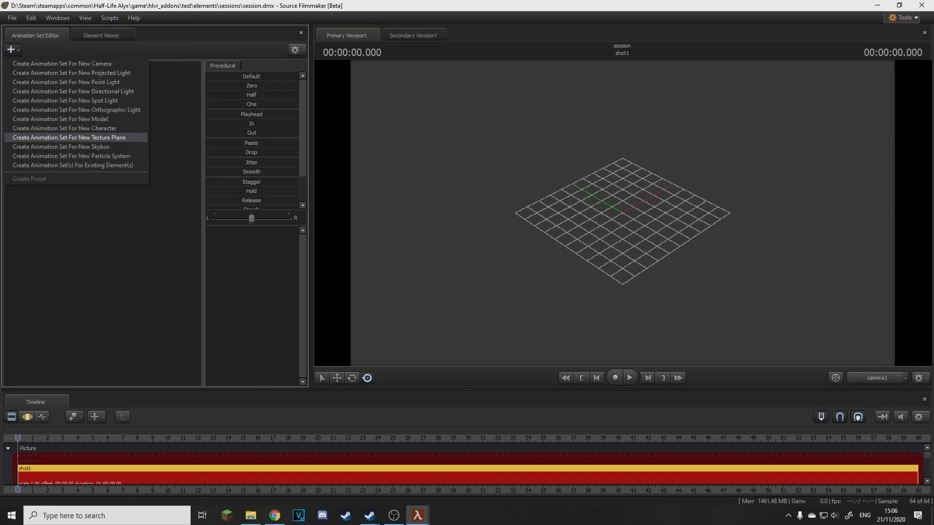
{"action": "mouse_move", "coordinate": [75, 179]}
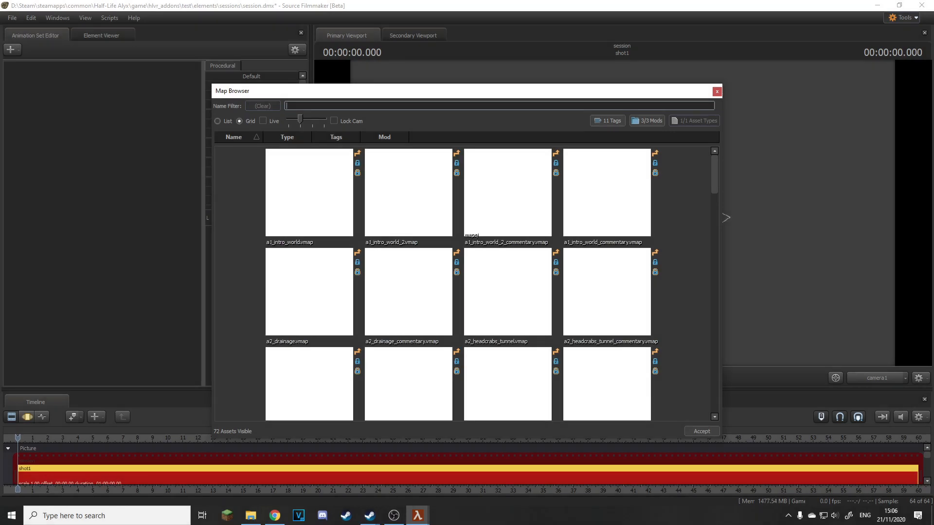
- Browse the .vmap grid and pick the junkyard map to load into the session
{"action": "scroll", "scroll_direction": "down", "scroll_amount": 3}
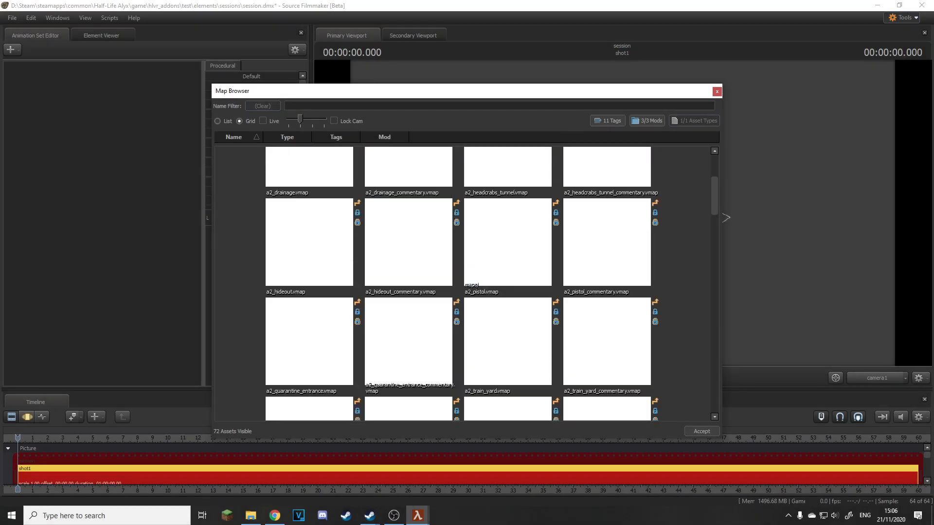
{"action": "scroll", "scroll_direction": "down", "scroll_amount": 3}
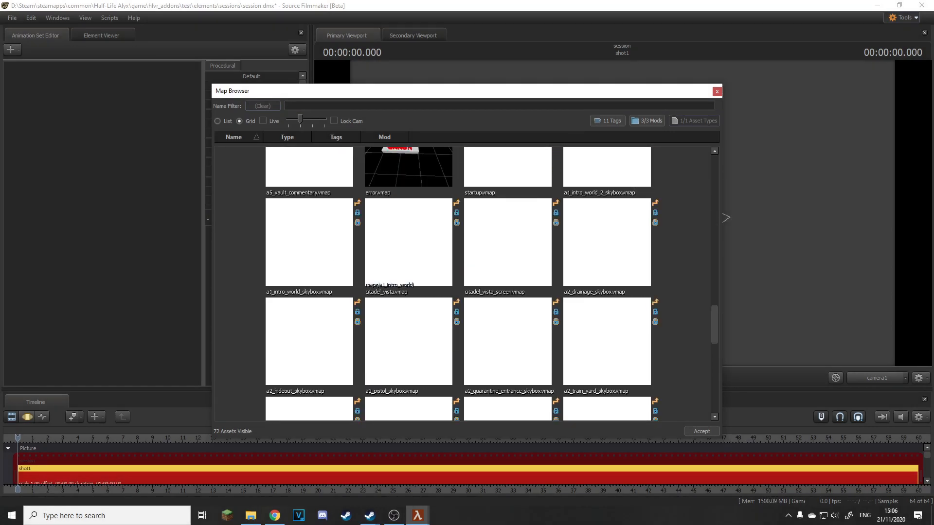
{"action": "scroll", "scroll_direction": "down", "scroll_amount": 3}
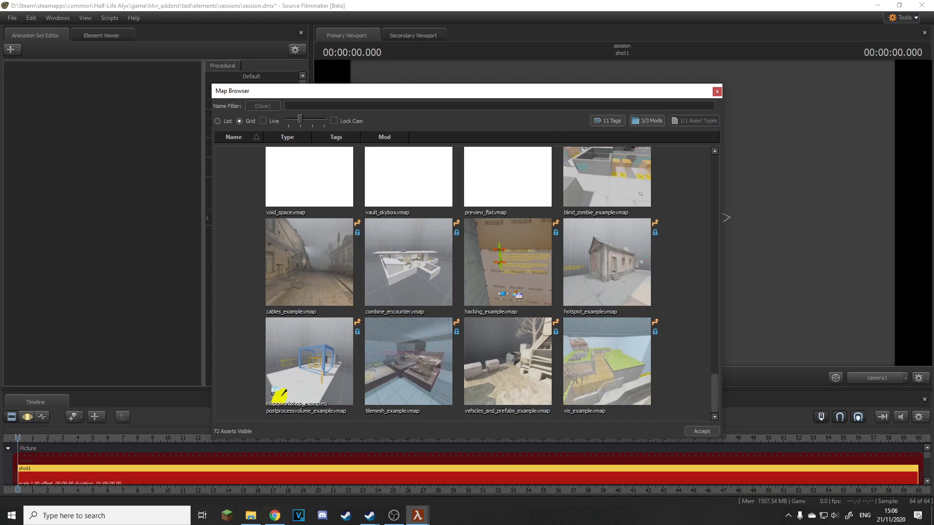
{"action": "scroll", "scroll_direction": "up", "scroll_amount": 3}
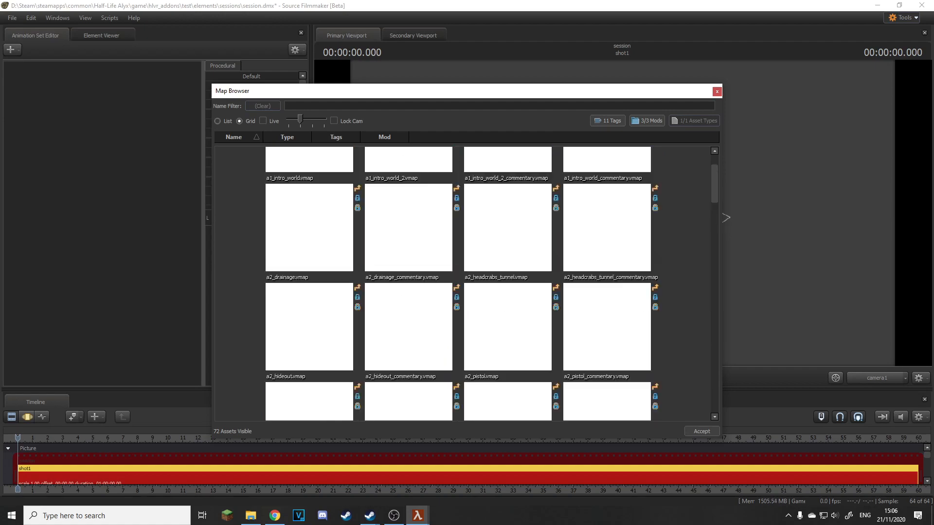
{"action": "scroll", "scroll_direction": "down", "scroll_amount": 3}
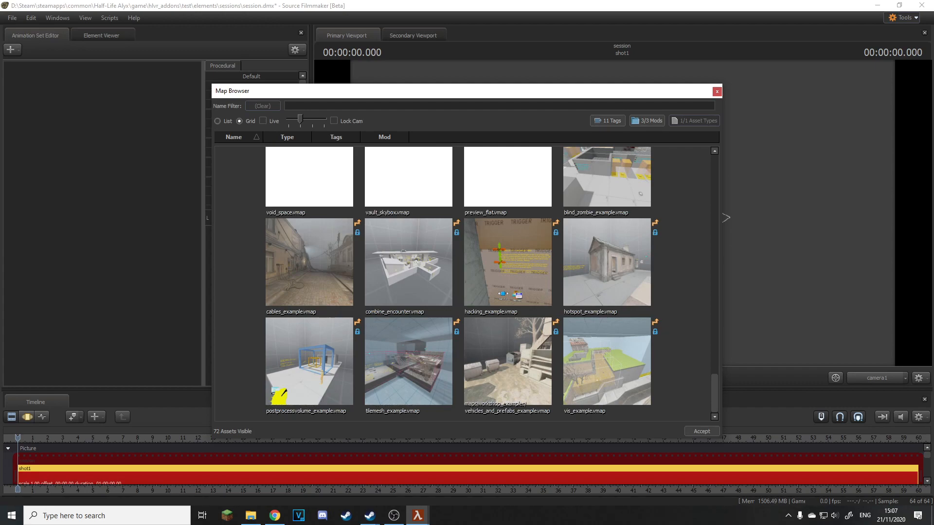
{"action": "left_click", "coordinate": [511, 363]}
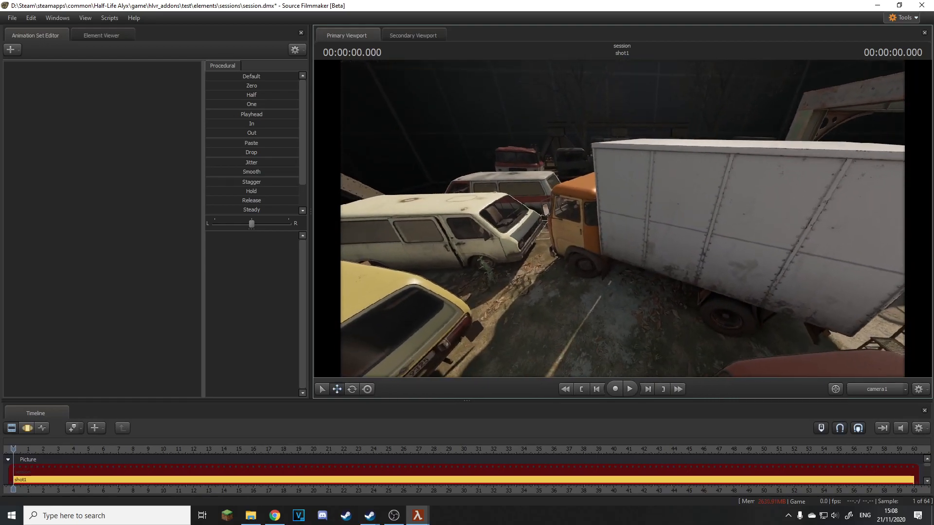
- Create an animation set for a new camera (camera2) and dismiss the invalid manipulation warning
{"action": "left_click", "coordinate": [11, 50]}
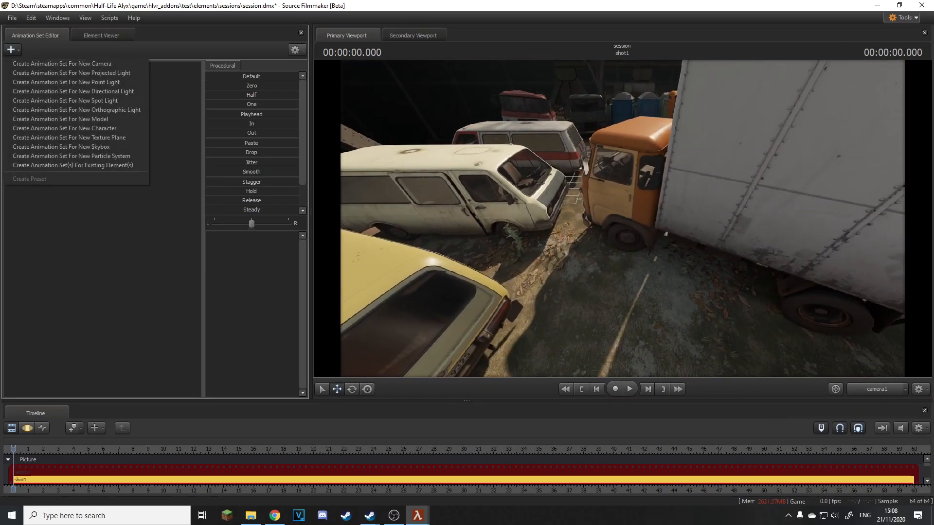
{"action": "mouse_move", "coordinate": [59, 119]}
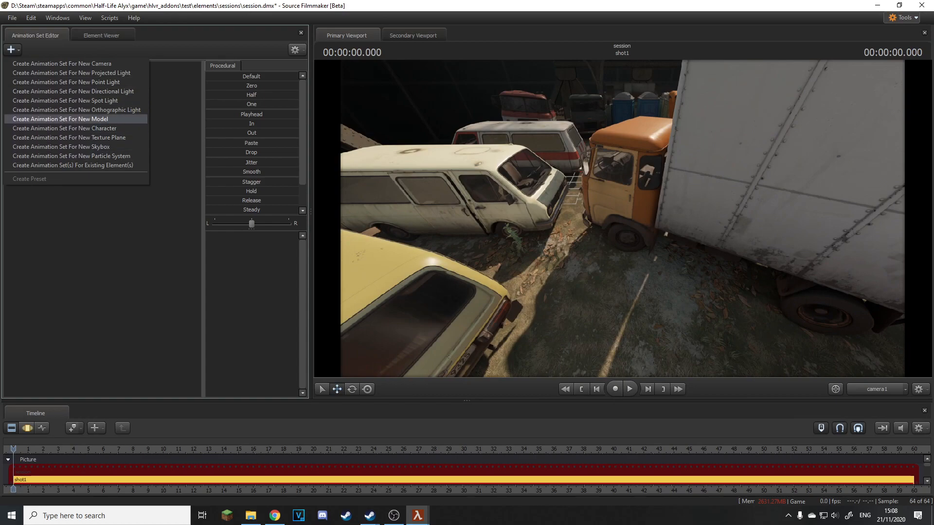
{"action": "left_click", "coordinate": [62, 63]}
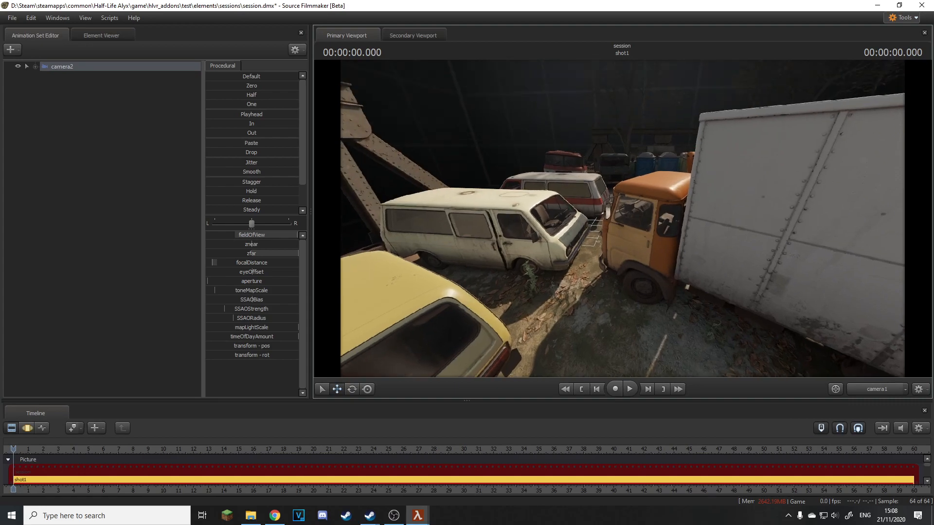
{"action": "left_click", "coordinate": [876, 389]}
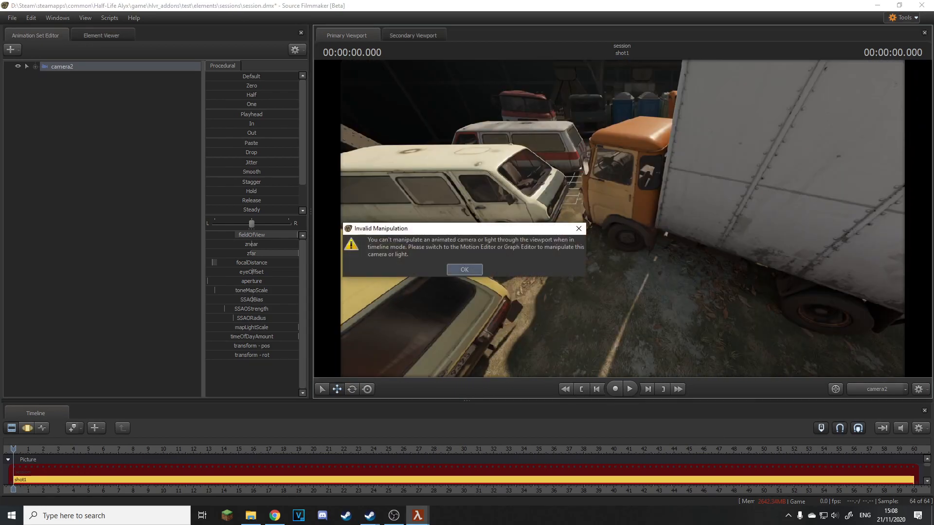
{"action": "left_click", "coordinate": [464, 270]}
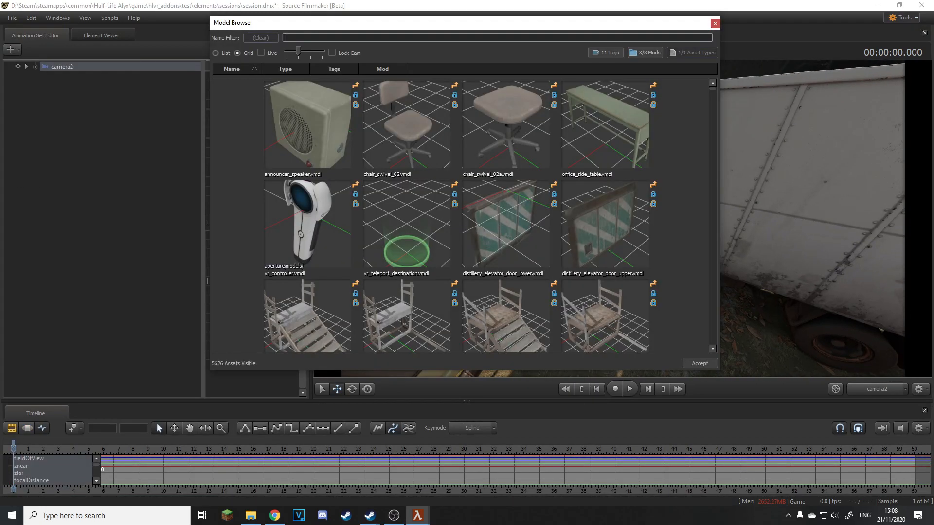
- Filter the Model Browser for 'dog' and add dog.vmdl as animation set dog1
{"action": "scroll", "scroll_direction": "down", "scroll_amount": 3}
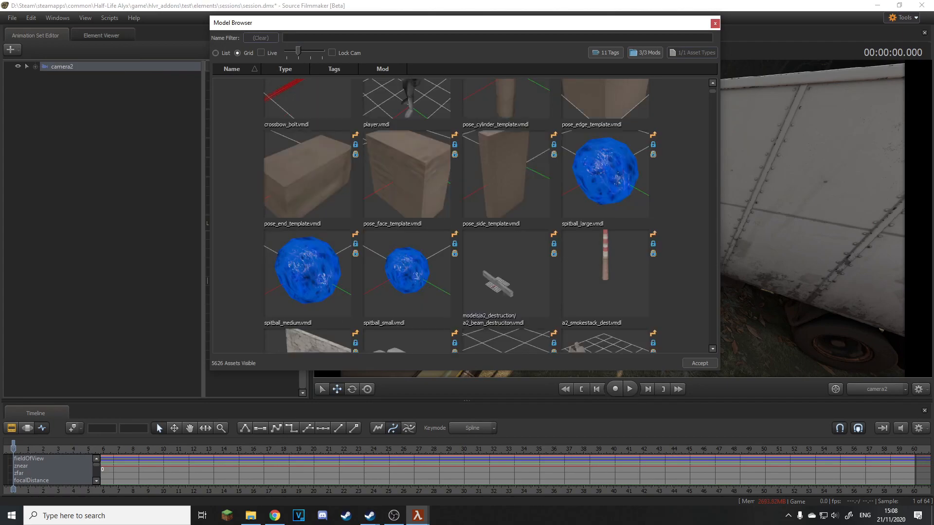
{"action": "scroll", "scroll_direction": "up", "scroll_amount": 3}
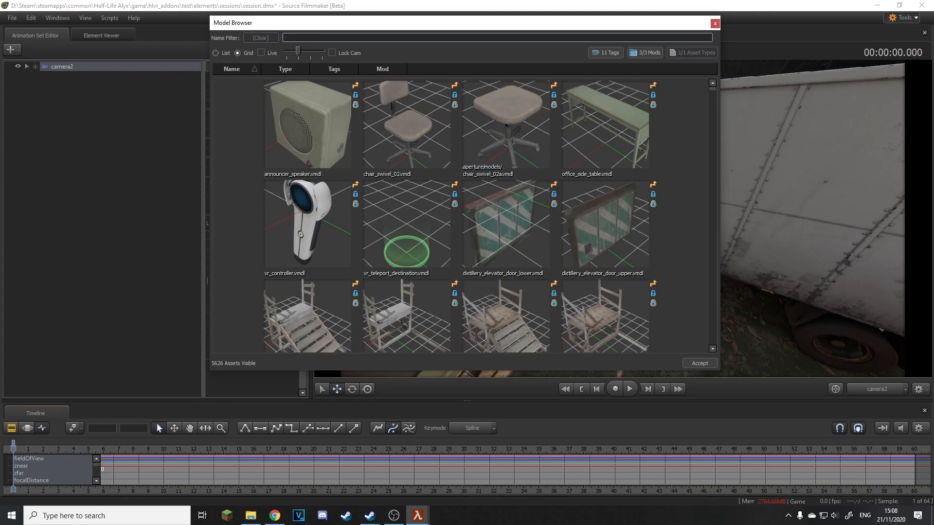
{"action": "type", "text": "d"}
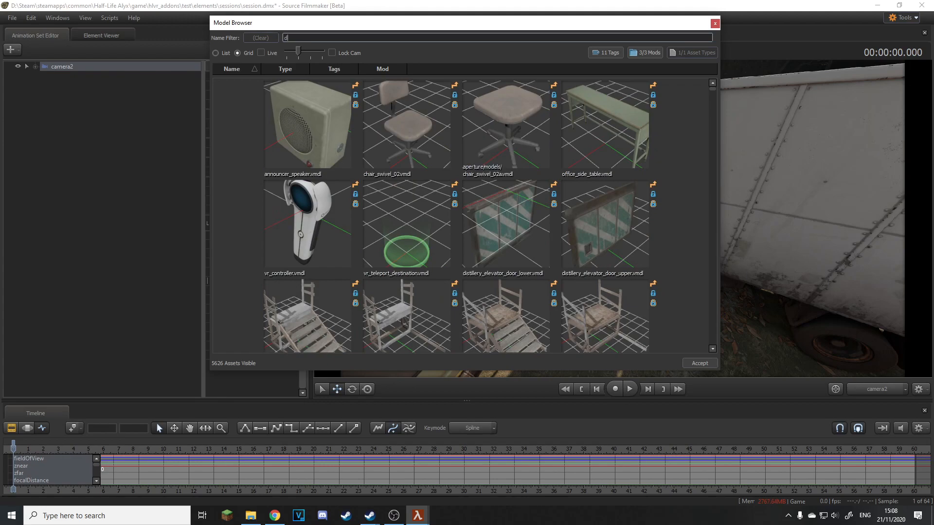
{"action": "type", "text": "og"}
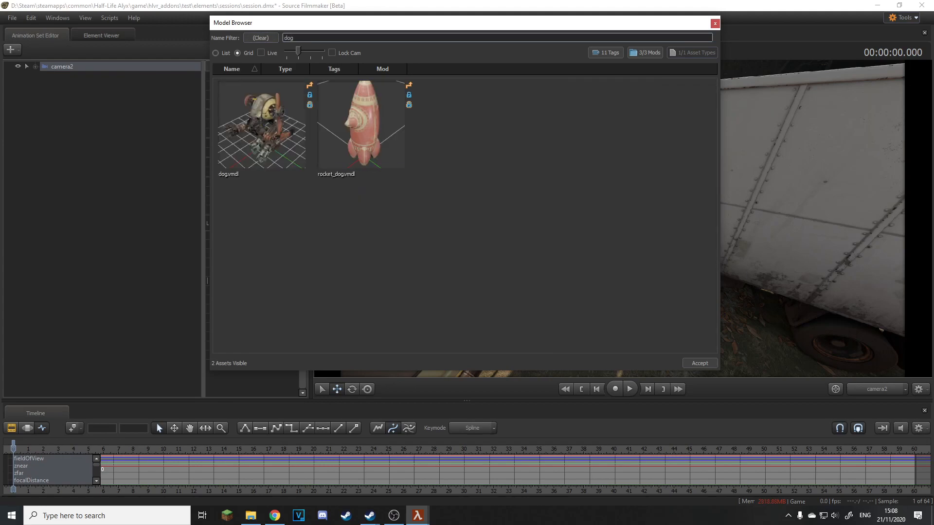
{"action": "left_click", "coordinate": [698, 363]}
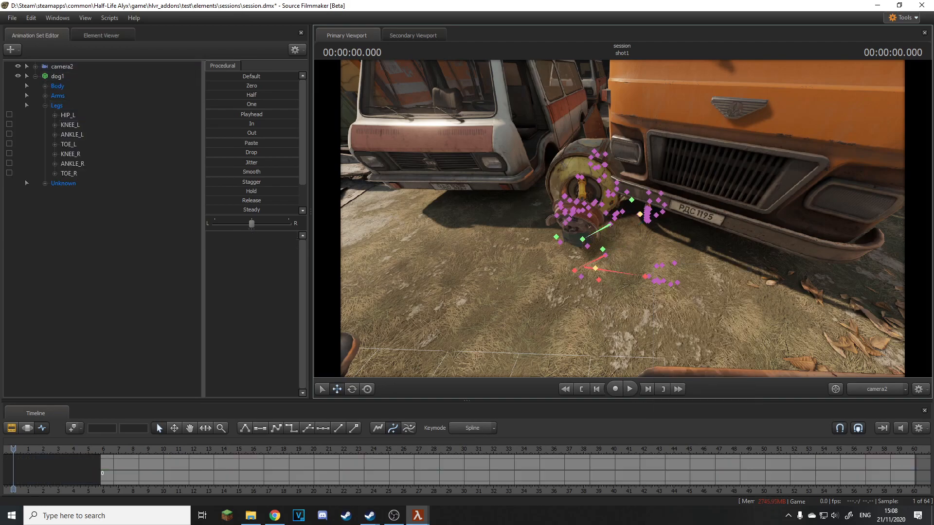
- Select the dog's rootTransform and hip_root controls to reposition it, then bring up dog1's options
{"action": "left_click", "coordinate": [68, 124]}
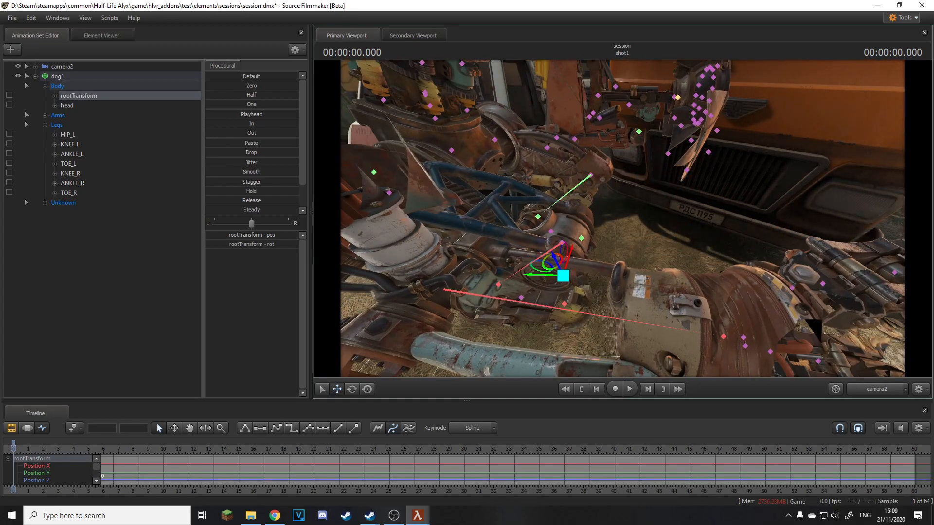
{"action": "left_click", "coordinate": [63, 66]}
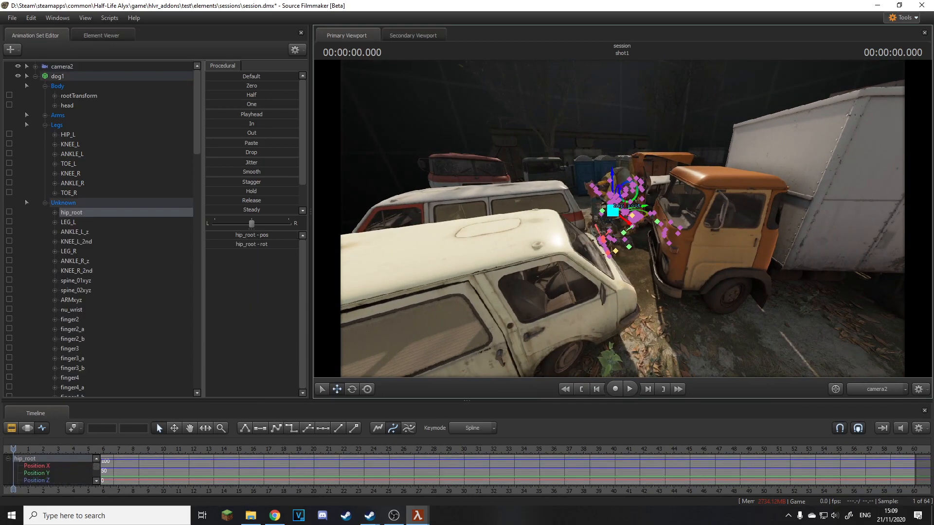
{"action": "right_click", "coordinate": [750, 320]}
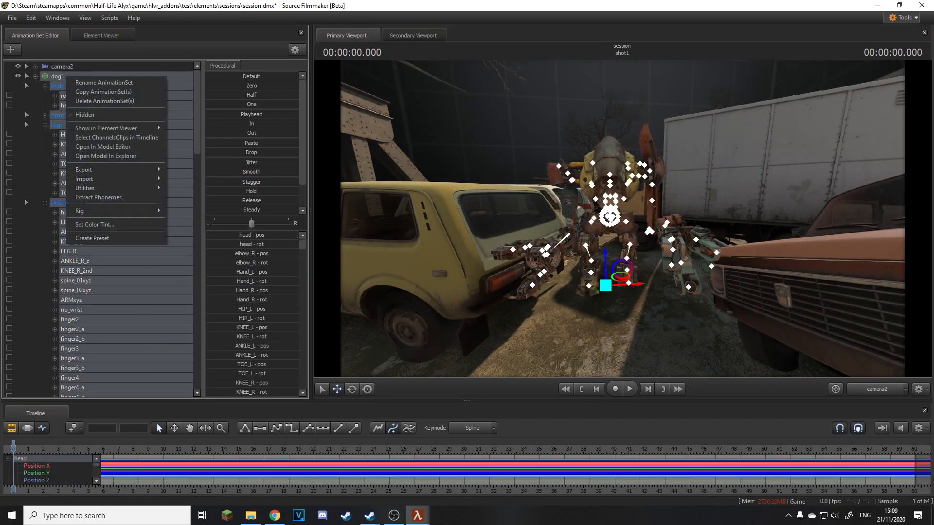
- Import a sequence for the dog, previewing dog_death_idle, endscene_post_idle and piston_test before applying anim_text
{"action": "left_click", "coordinate": [83, 179]}
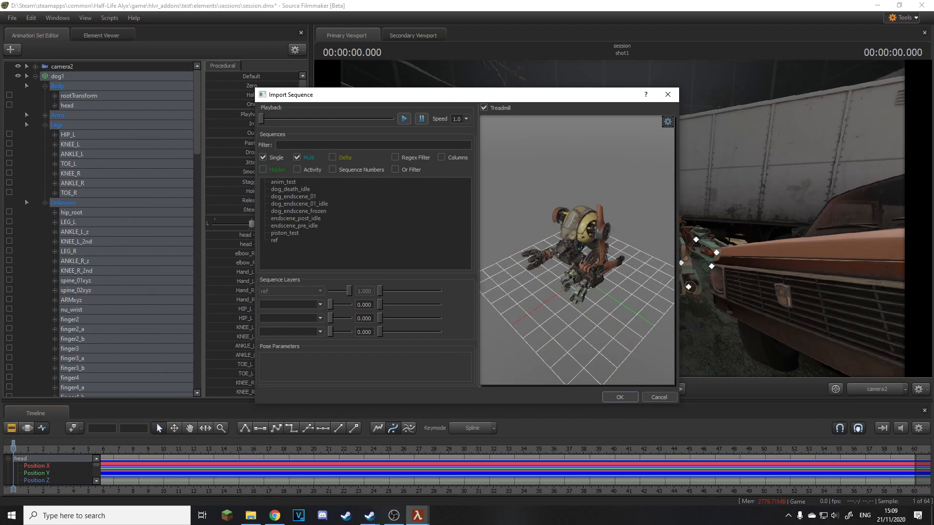
{"action": "left_click", "coordinate": [291, 188]}
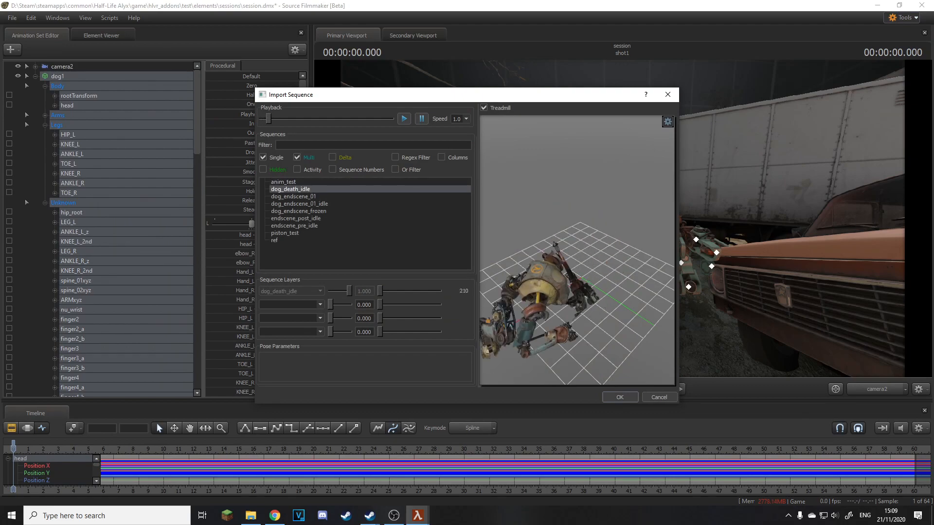
{"action": "left_click", "coordinate": [296, 218]}
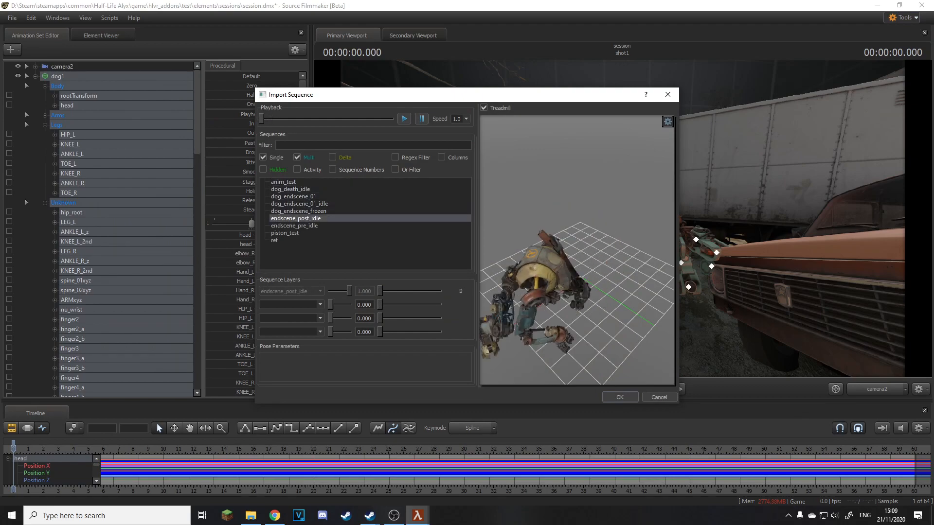
{"action": "left_click", "coordinate": [285, 232]}
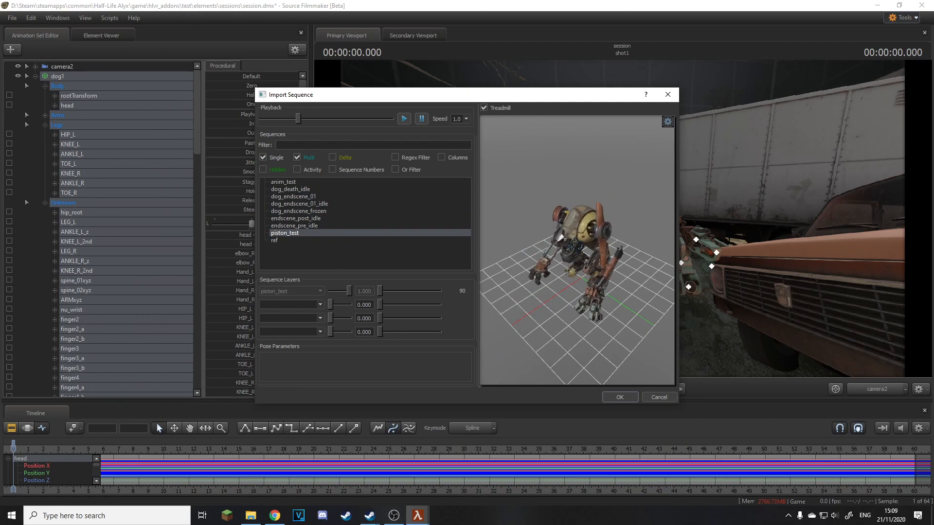
{"action": "left_click", "coordinate": [284, 182]}
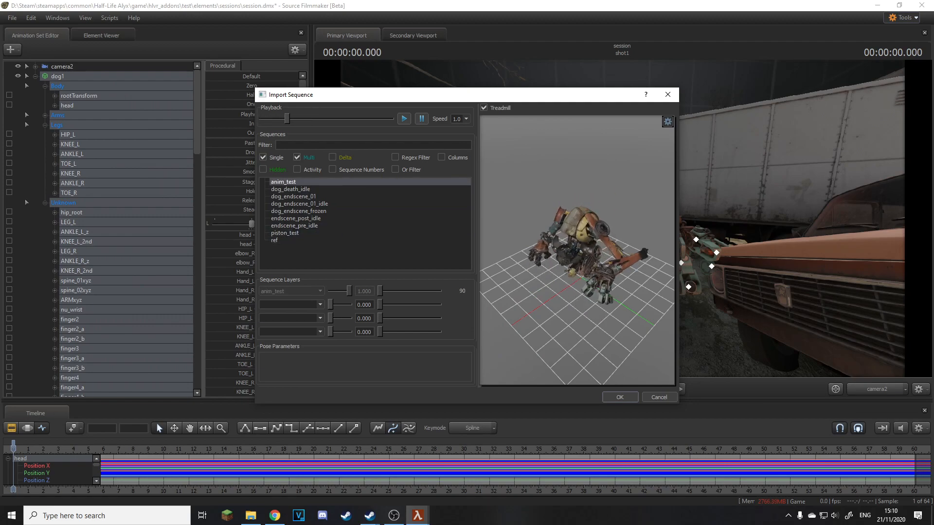
{"action": "left_click", "coordinate": [619, 397]}
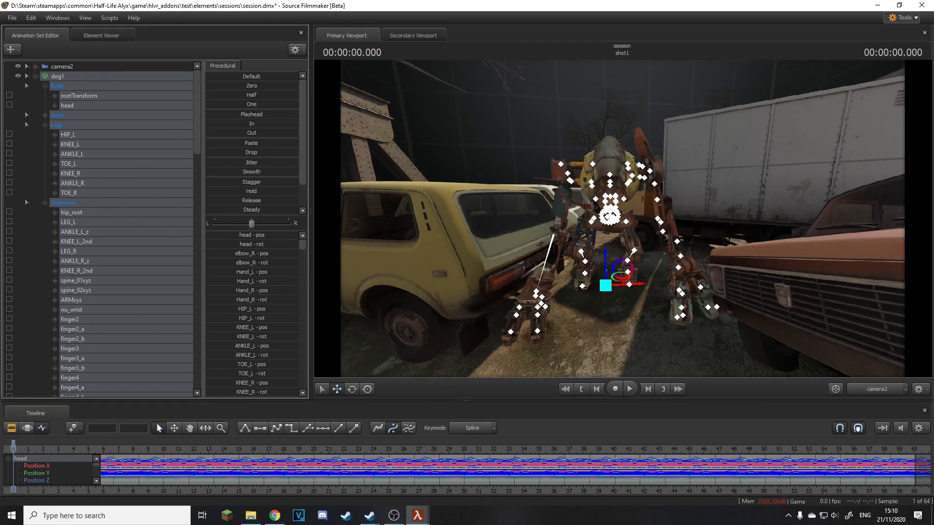
- Play the shot to watch the dog animate
{"action": "left_click", "coordinate": [614, 388]}
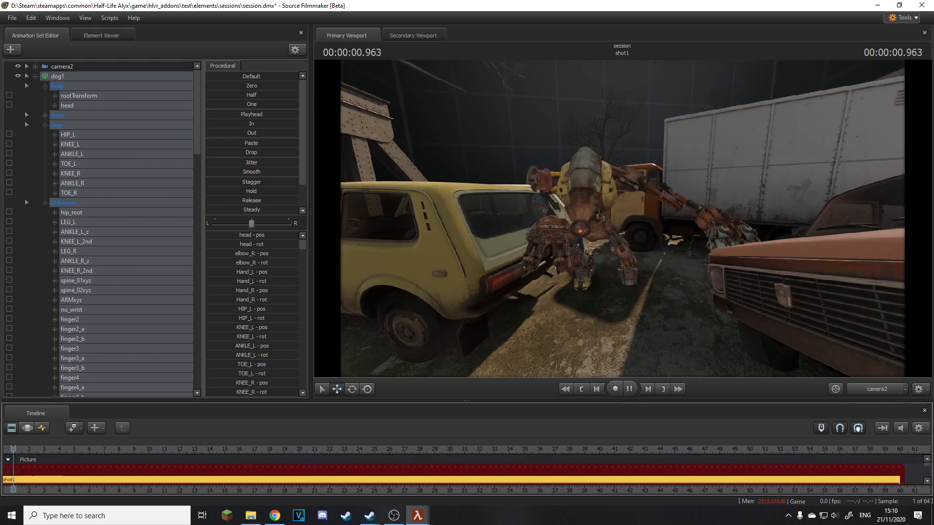
{"action": "left_click", "coordinate": [615, 389]}
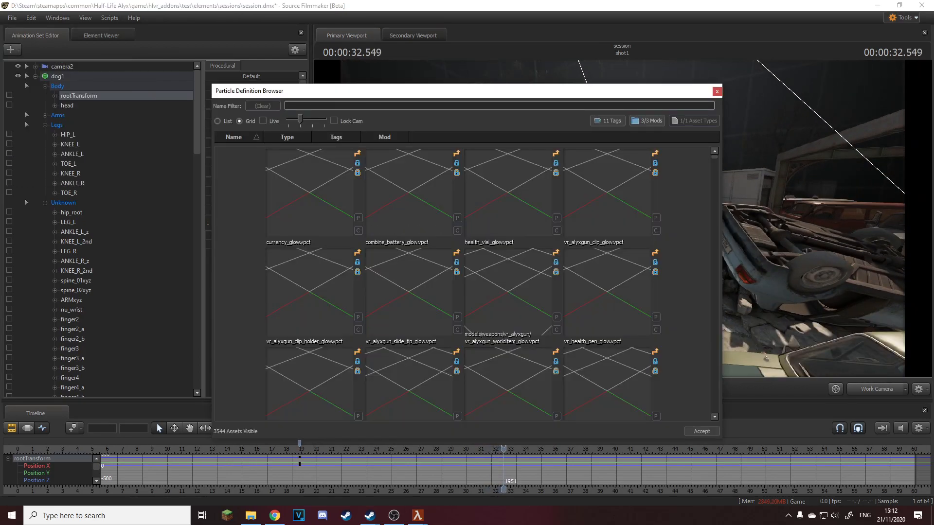
- Filter particles for 'fire', add npc_combine_grunt_gastank_fire.vpcf, and select camera2's controls
{"action": "type", "text": "fire"}
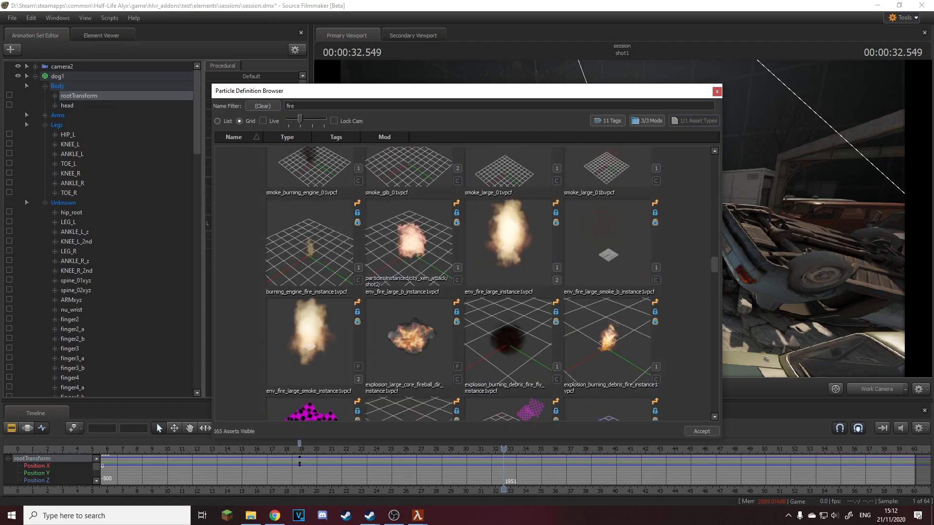
{"action": "scroll", "scroll_direction": "down", "scroll_amount": 3}
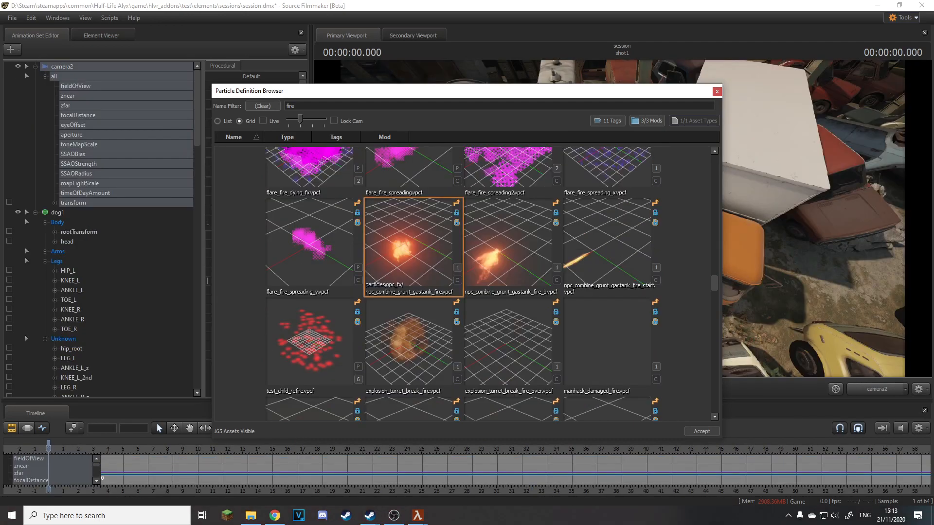
{"action": "left_click", "coordinate": [716, 92]}
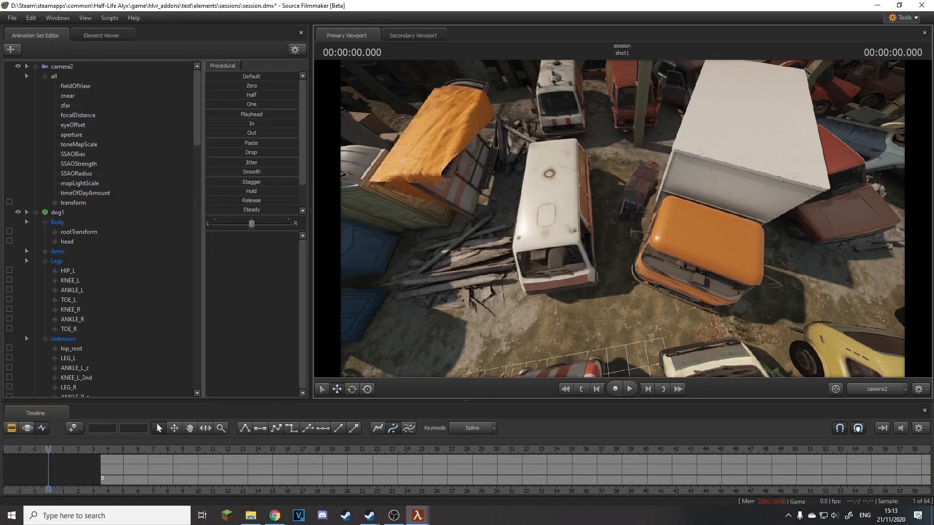
{"action": "left_click", "coordinate": [630, 388]}
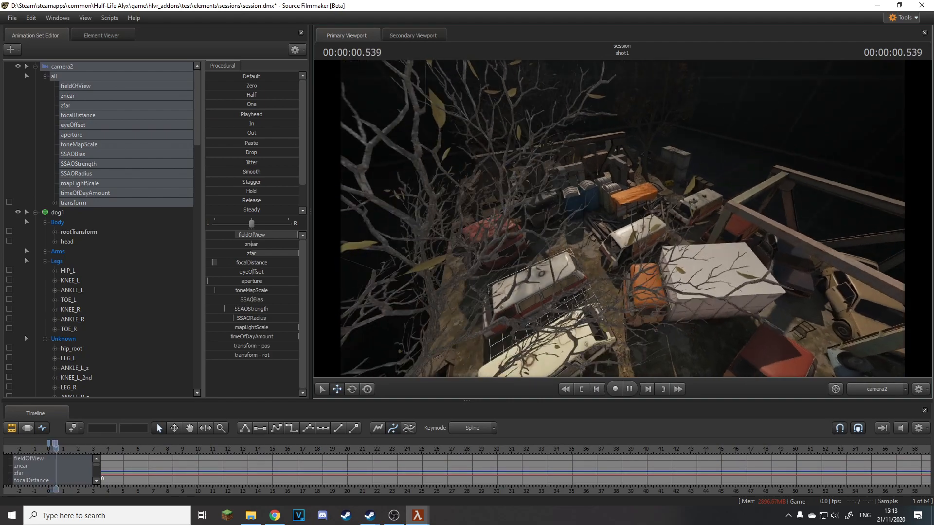